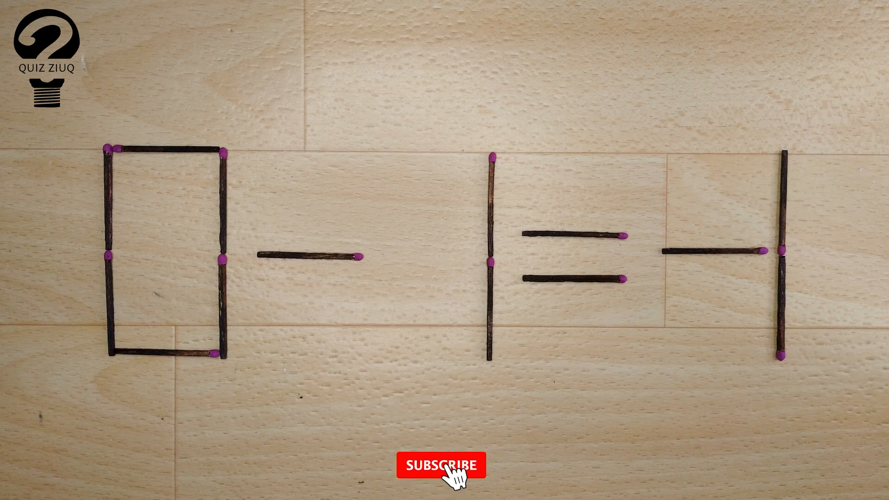
left_click(436, 465)
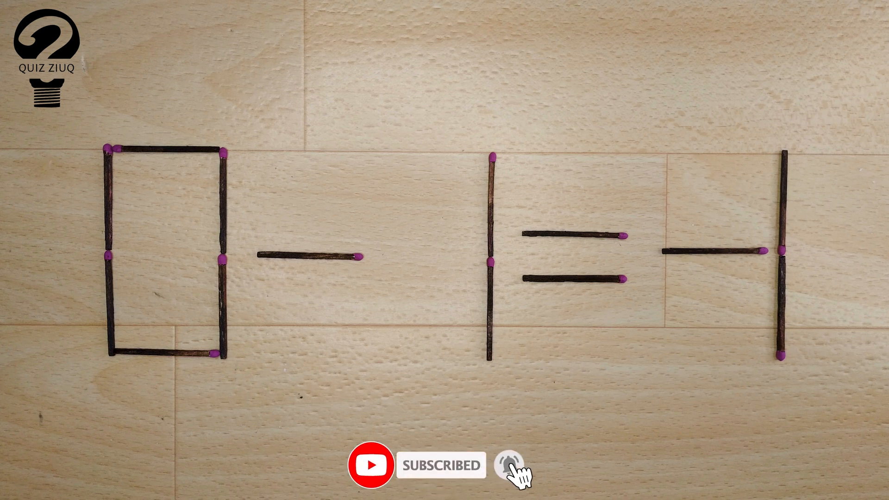